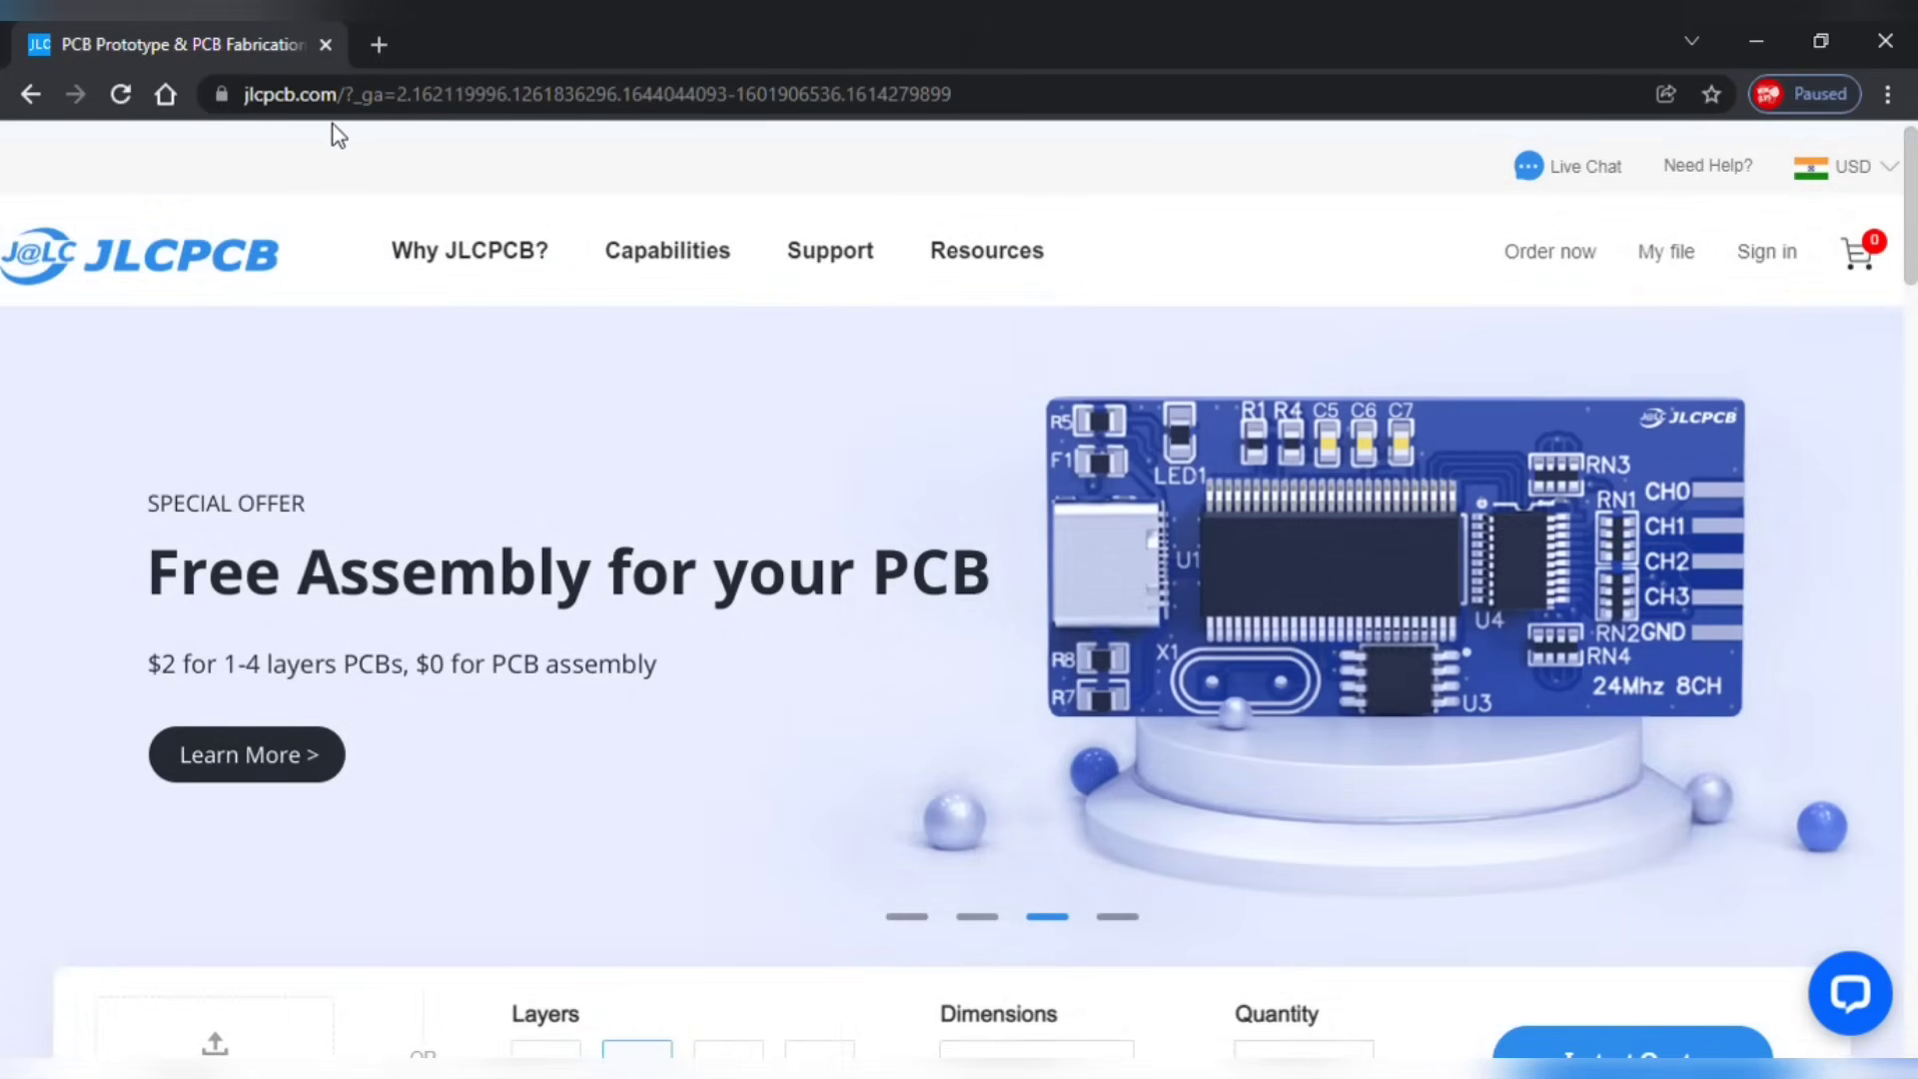
- Go to the online PCB quote page via 'Order now' in the JLCPCB header
{"action": "left_click", "coordinate": [1548, 252]}
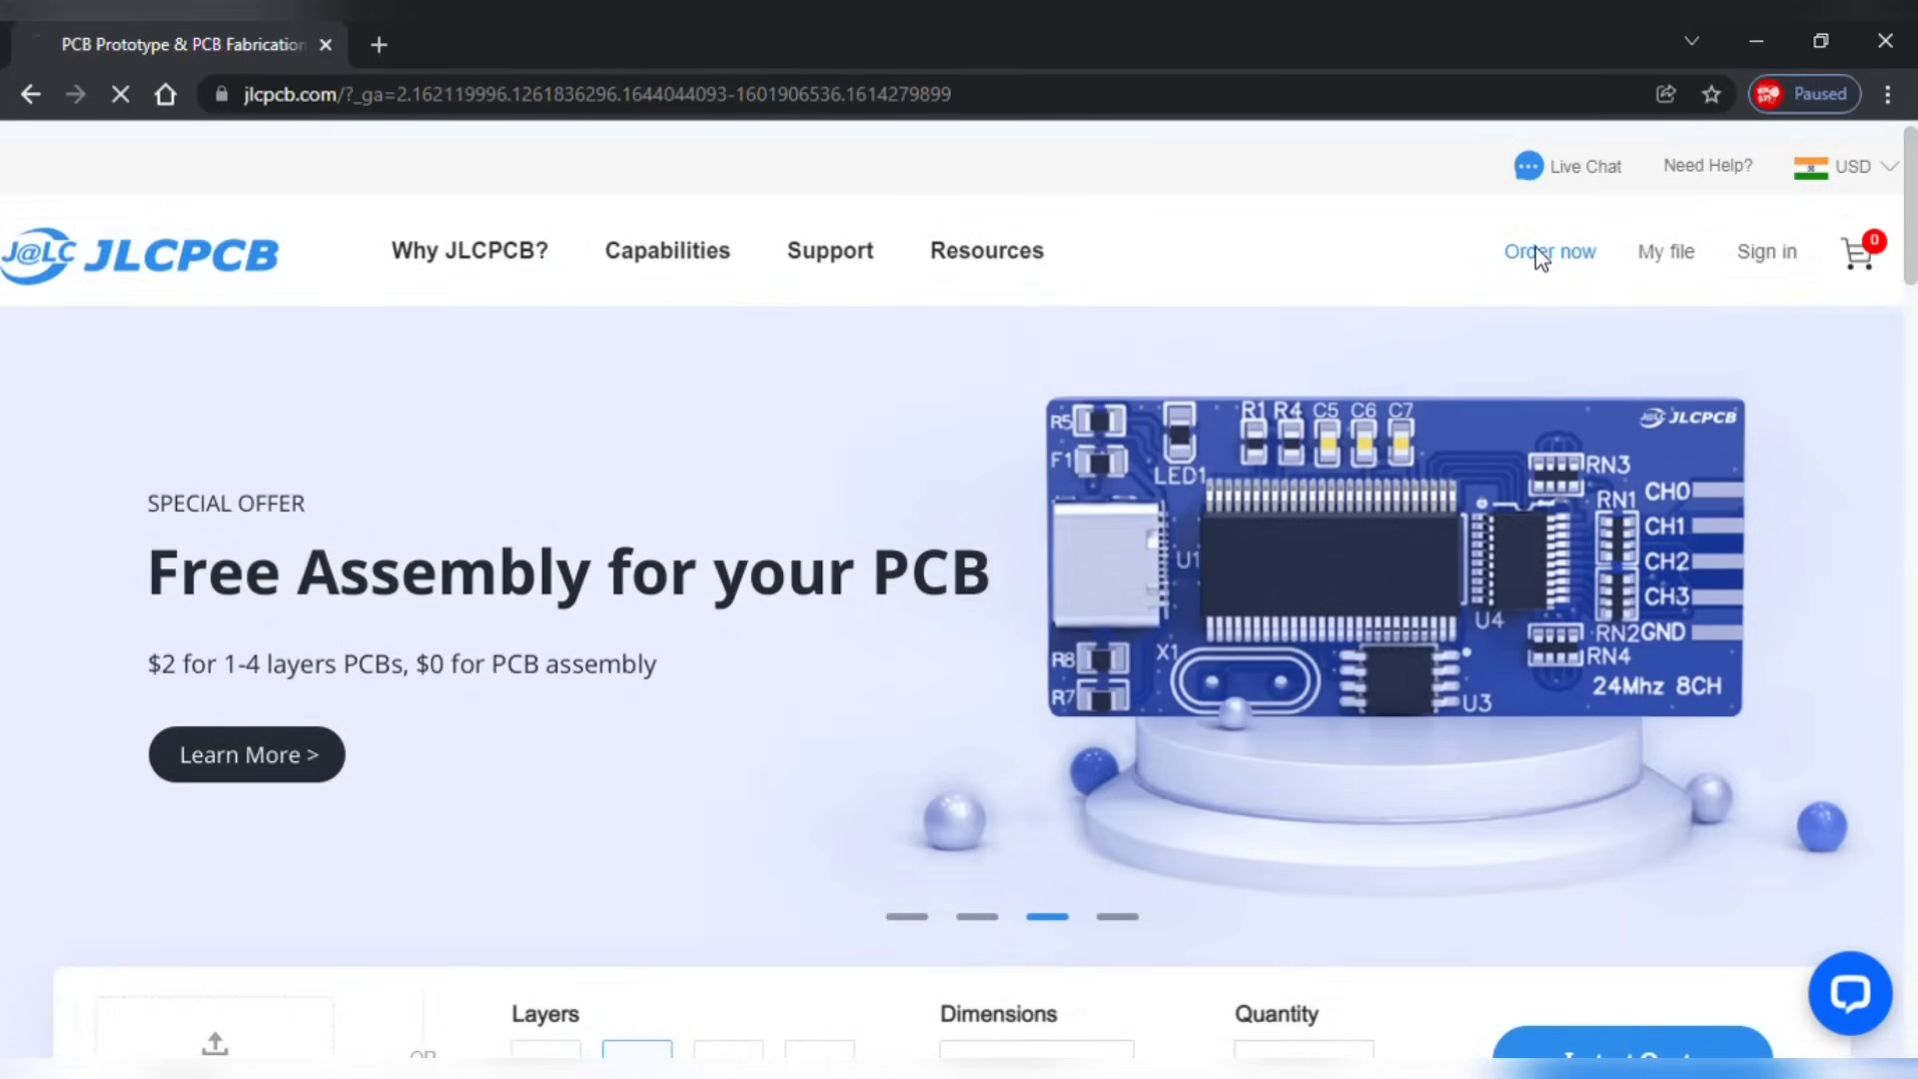
{"action": "left_click", "coordinate": [1548, 251]}
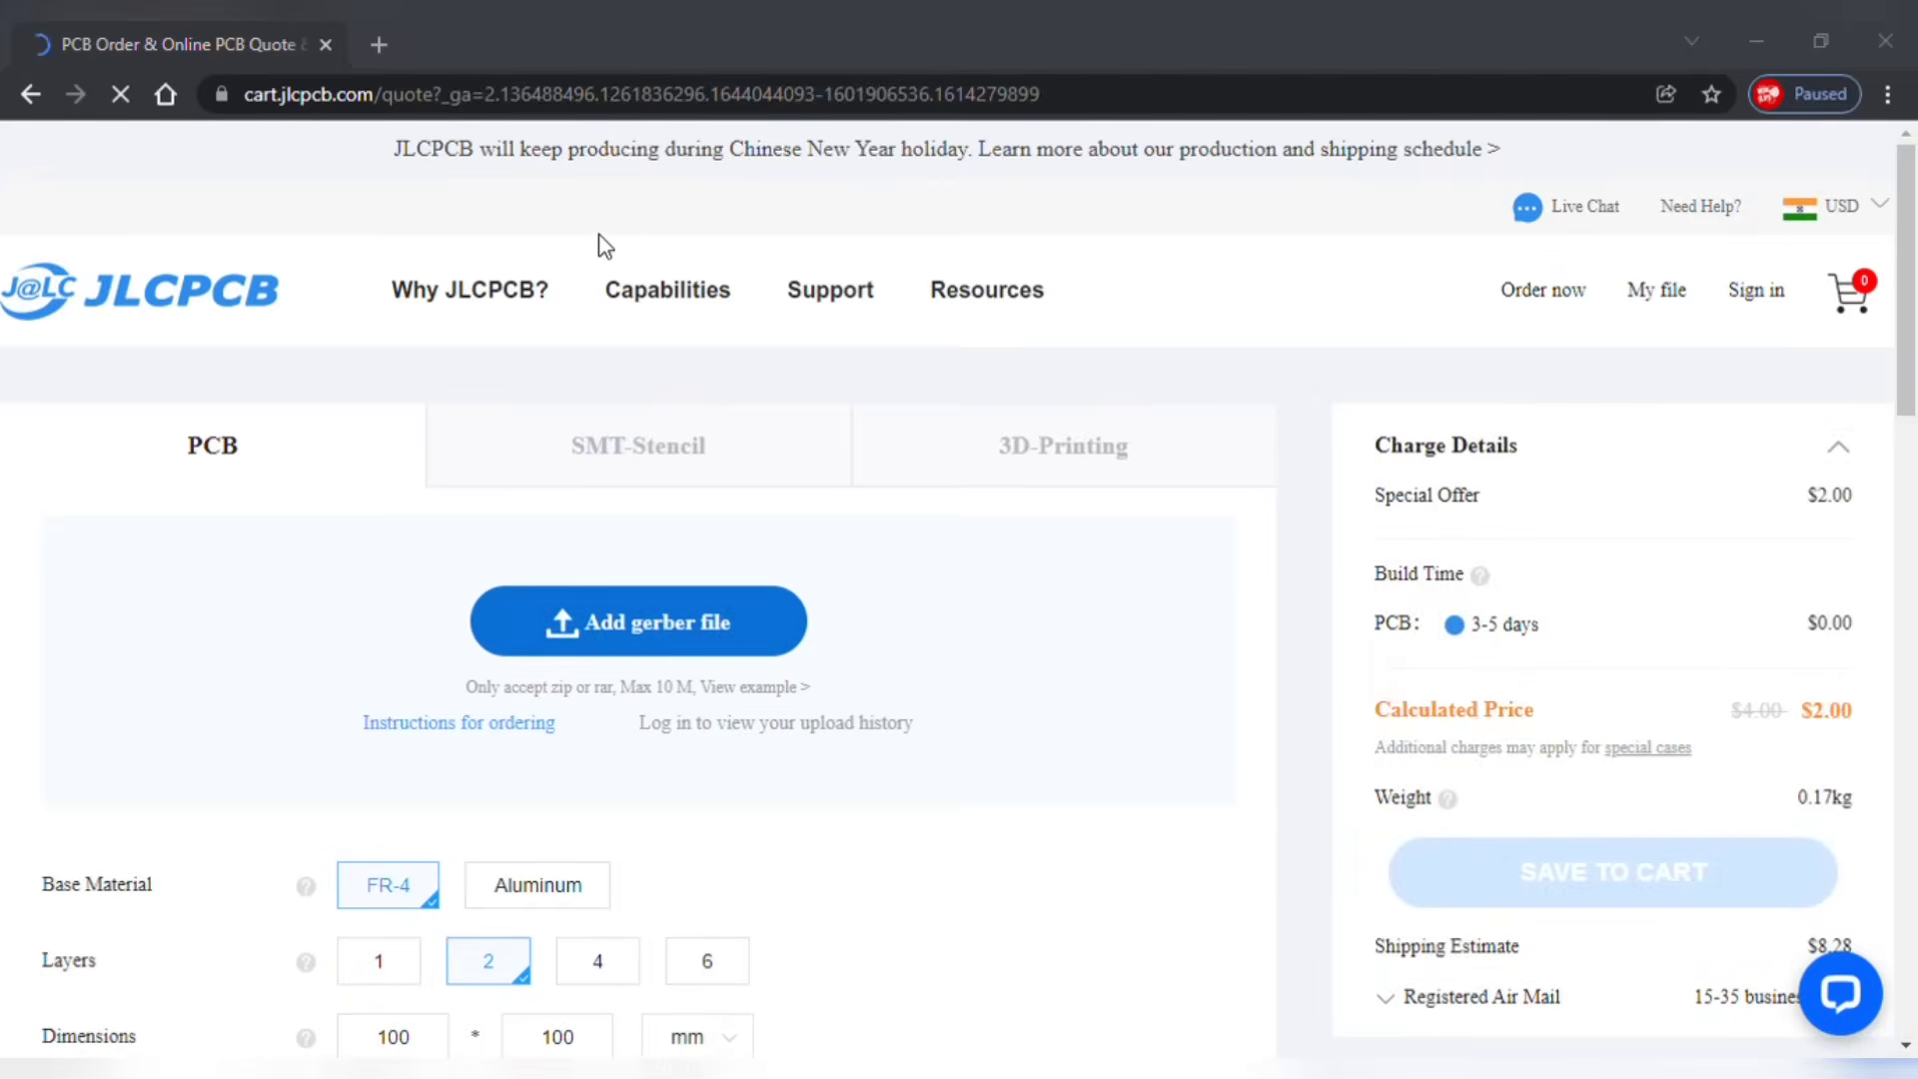
- Upload the zipped Gerber file, yielding a 30.1 × 70.9 mm board preview priced at $2.00
{"action": "left_click", "coordinate": [637, 621]}
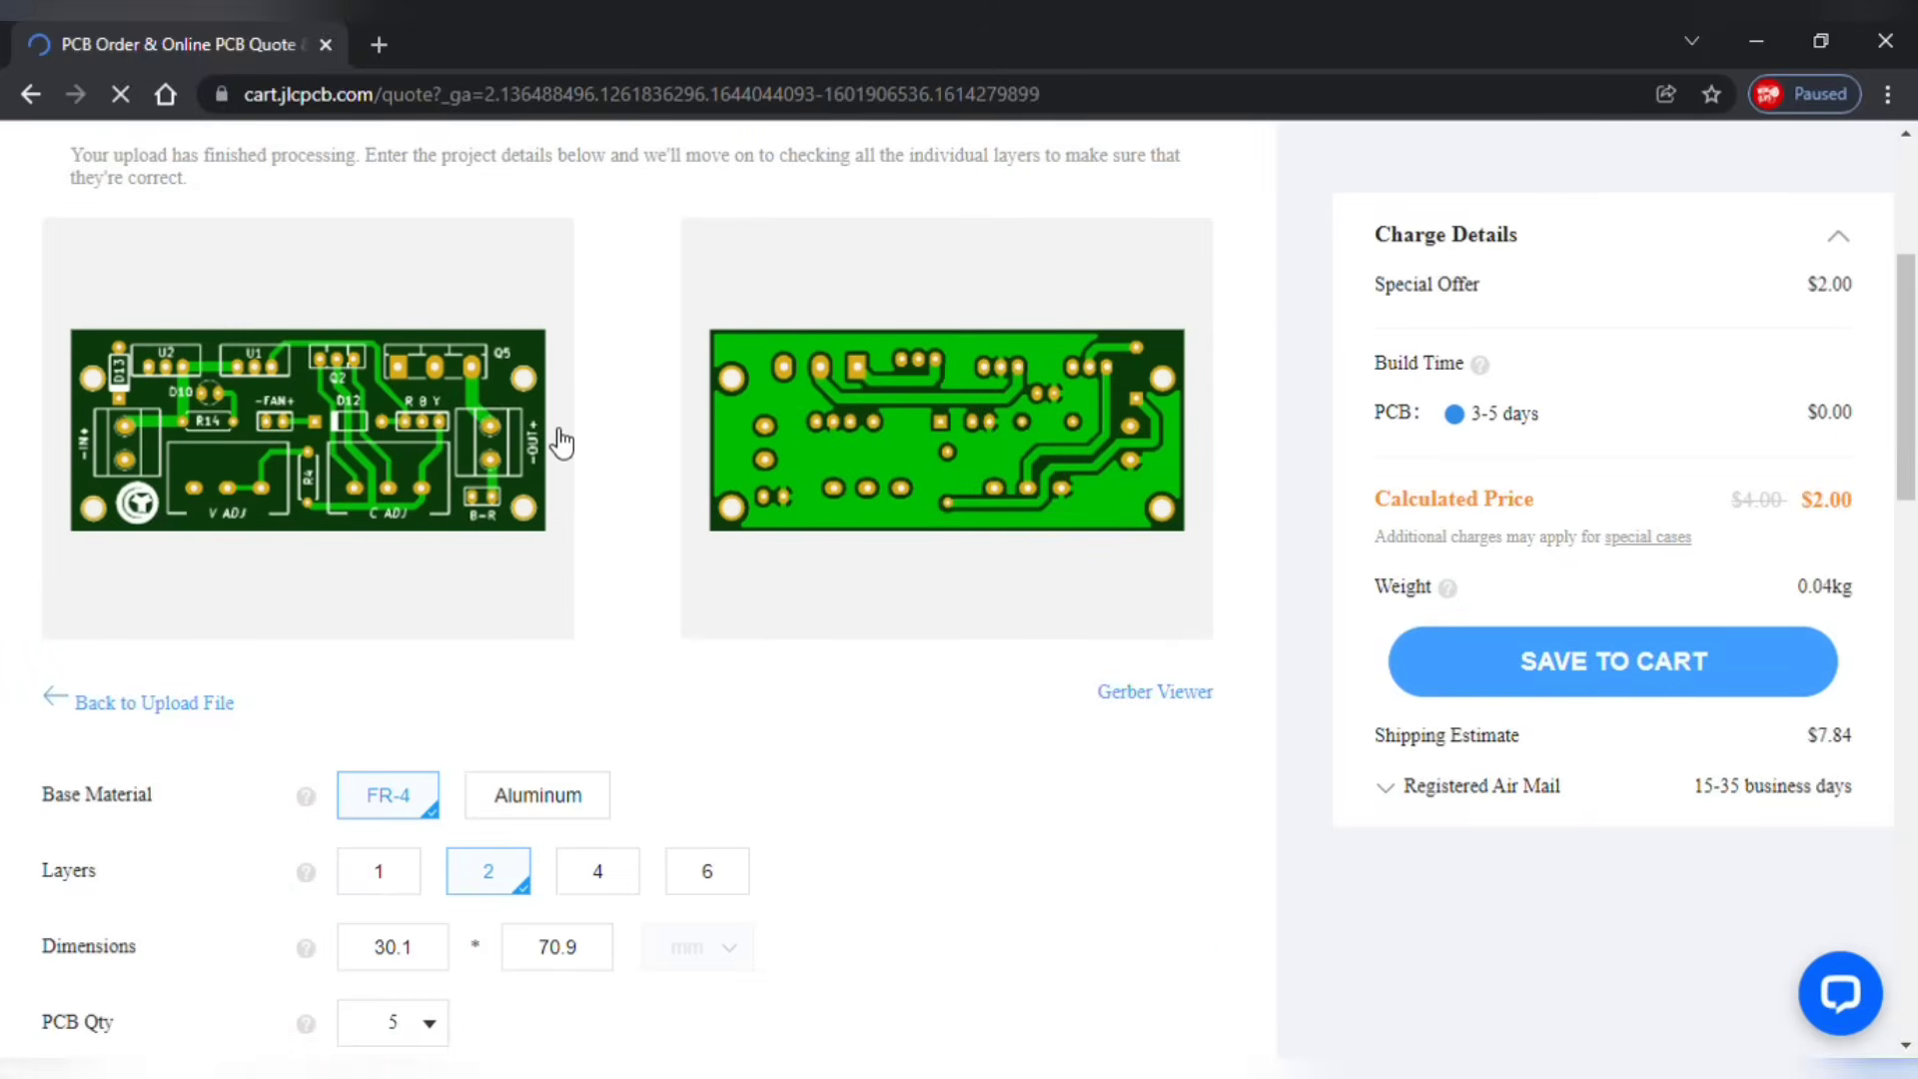
{"action": "scroll", "scroll_direction": "down", "scroll_amount": 3}
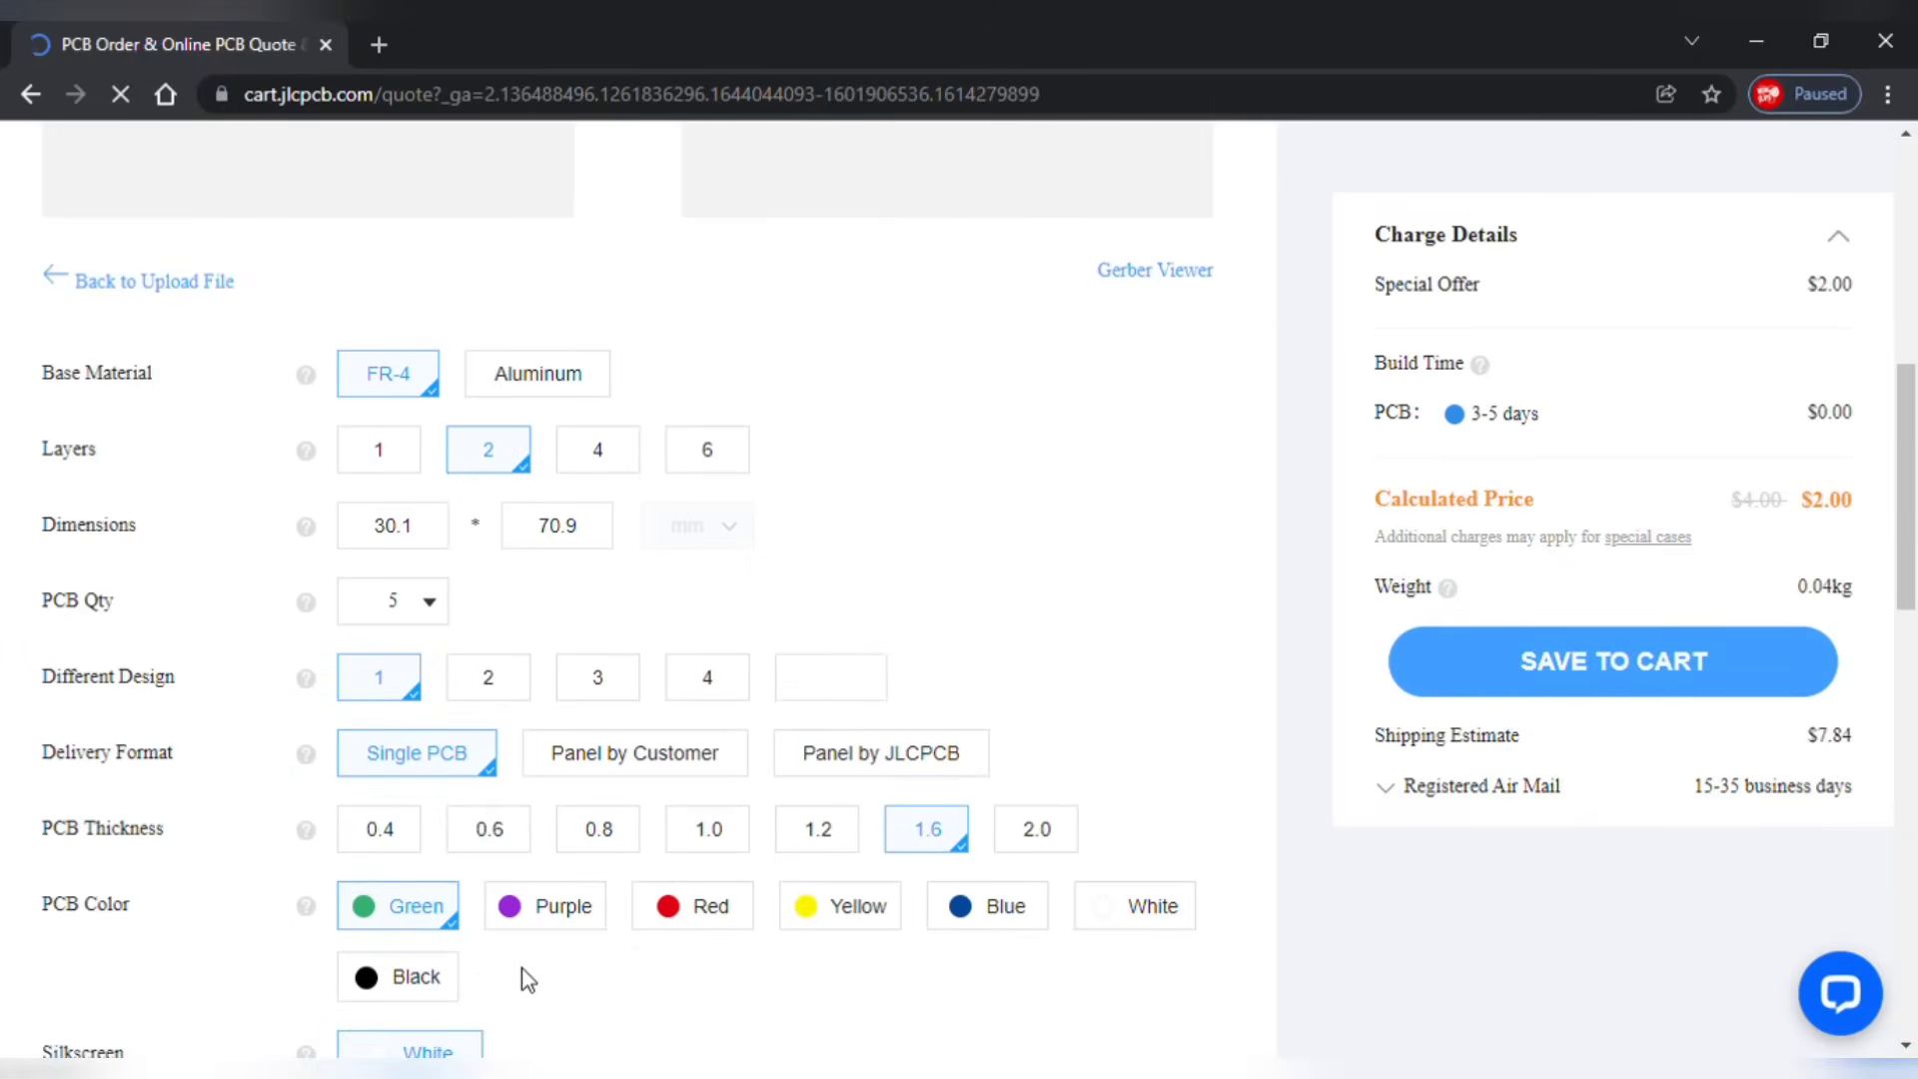
{"action": "mouse_move", "coordinate": [1320, 855]}
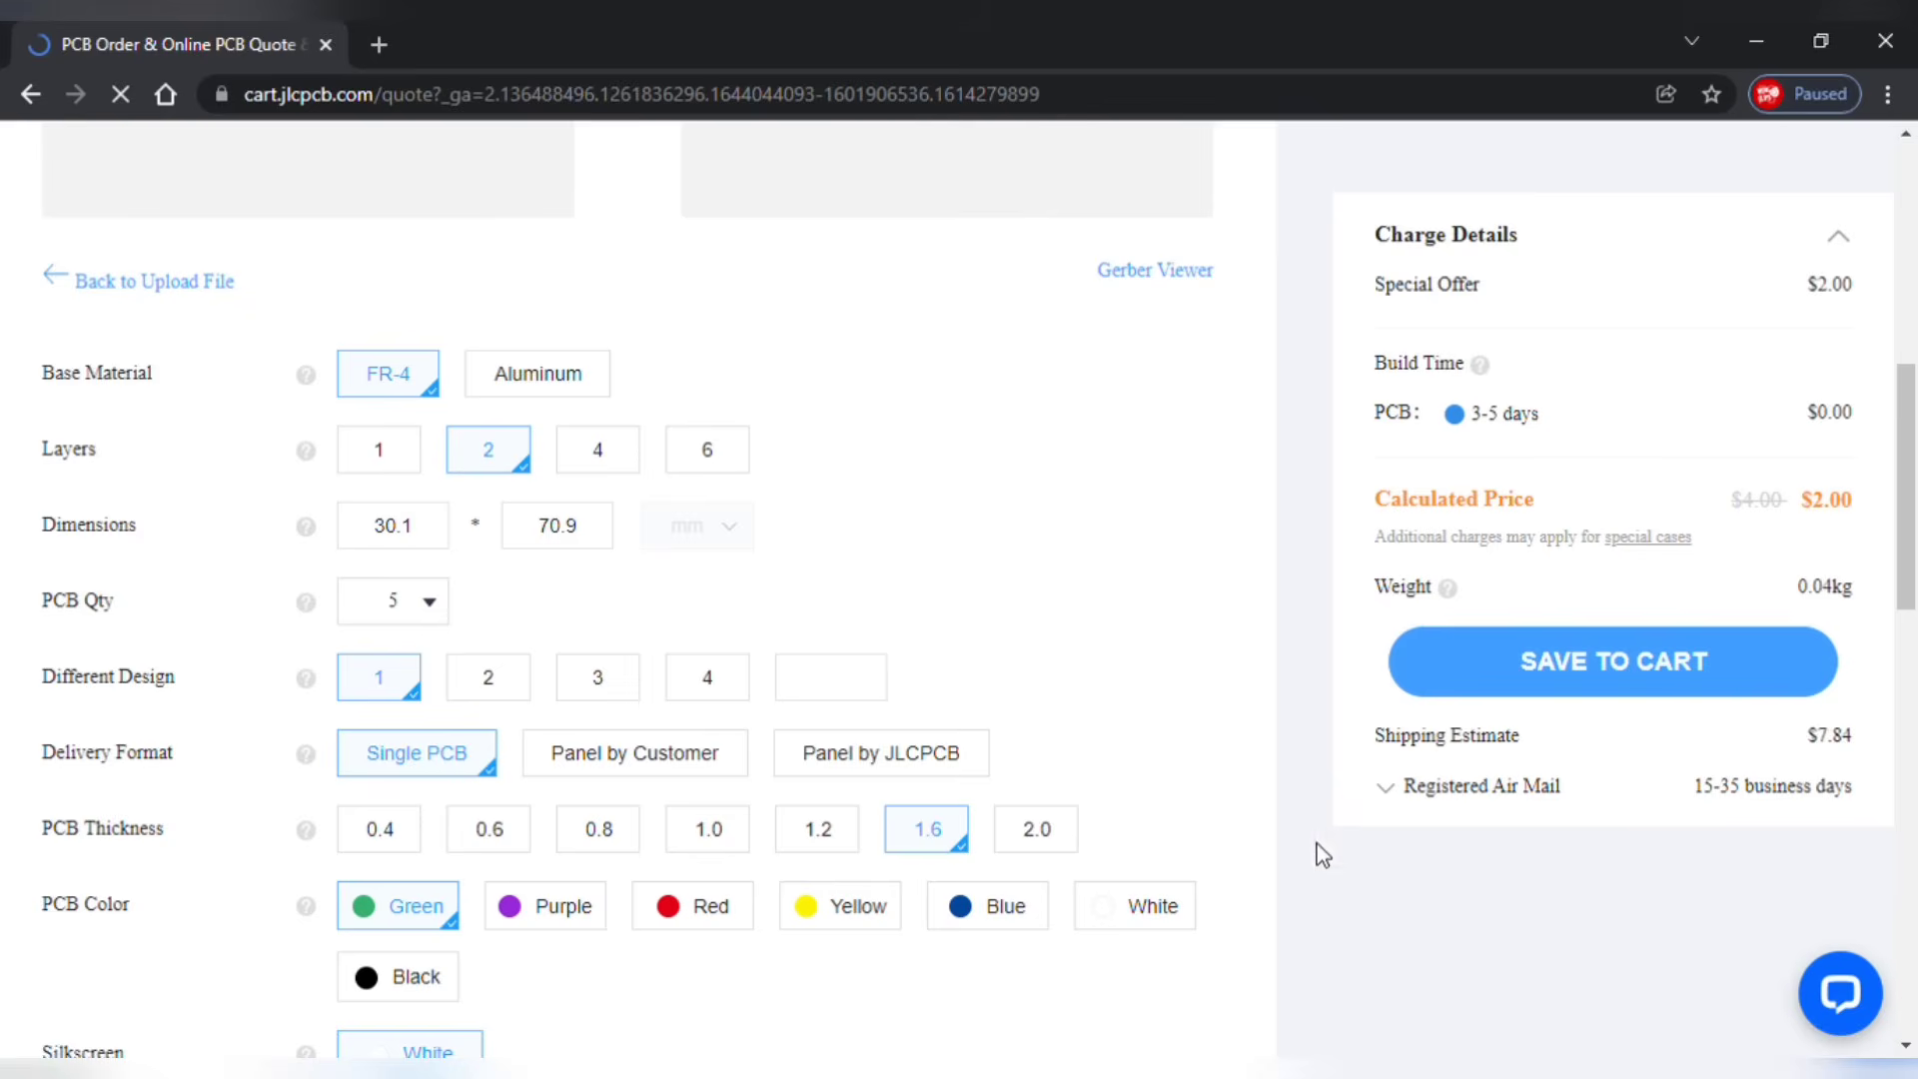